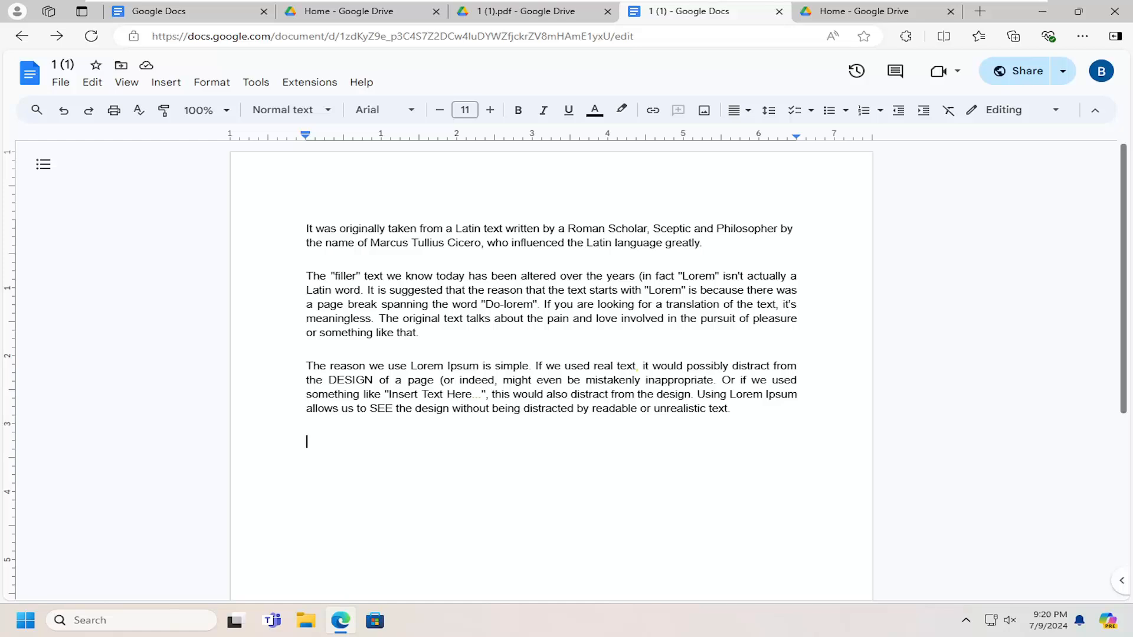
mouse_move(1021, 71)
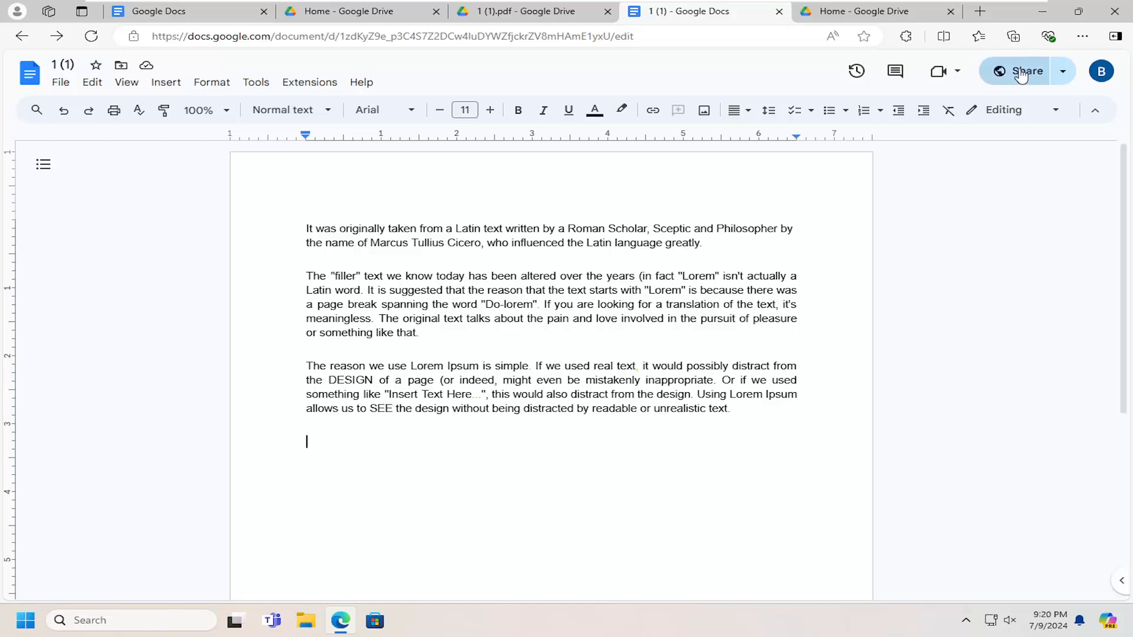
- In the Share dialog, switch anyone-with-the-link access to Commenter, then Editor
left_click(1020, 70)
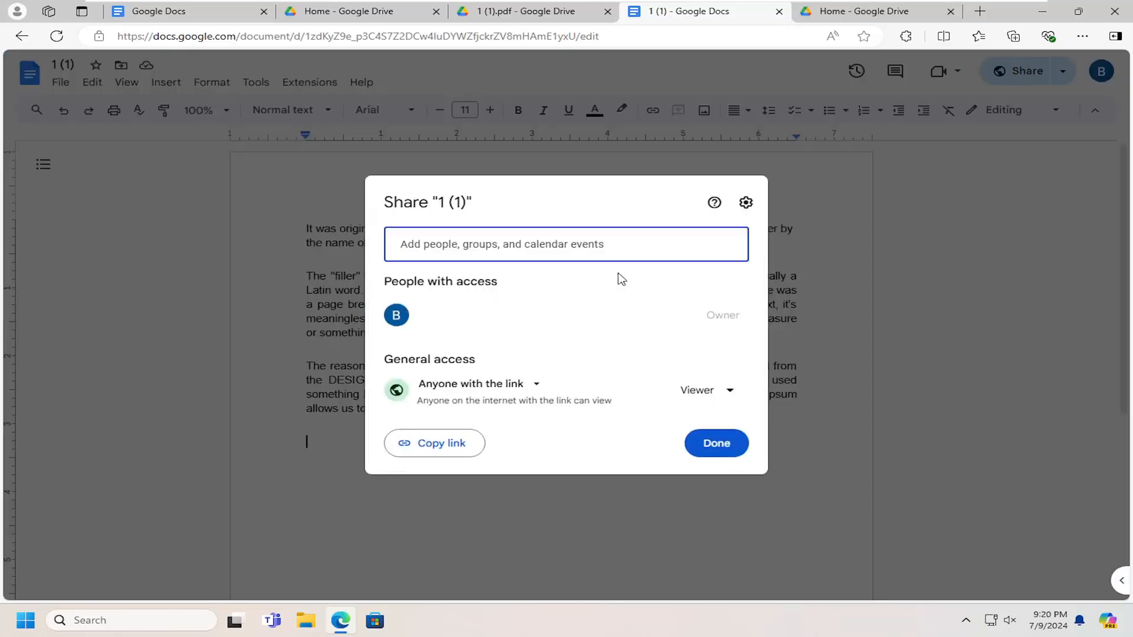
mouse_move(437, 377)
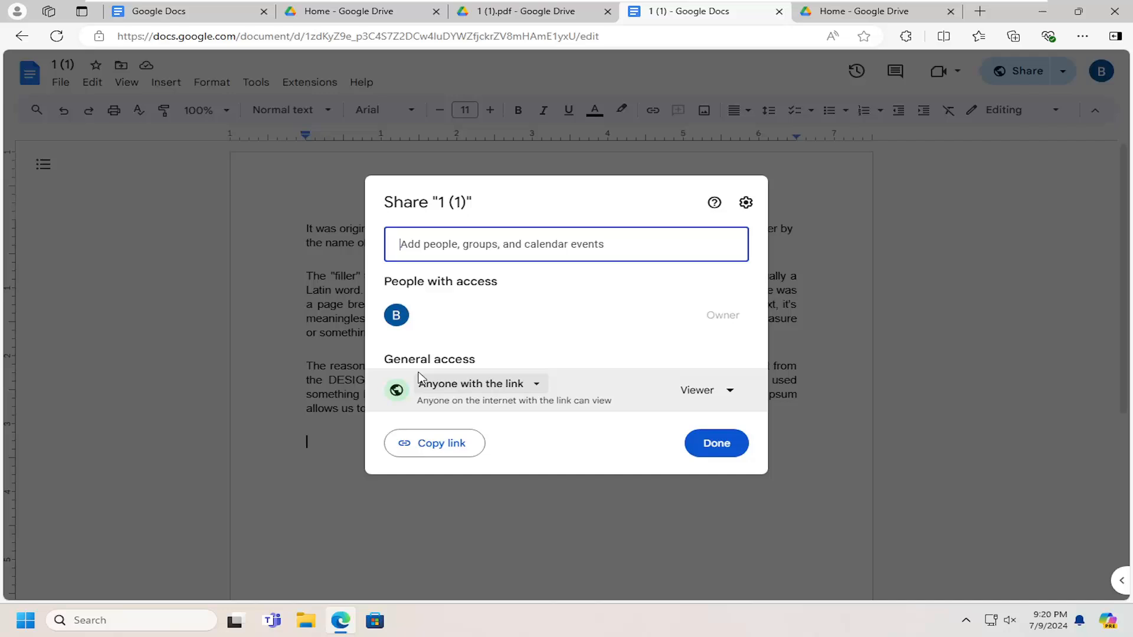
mouse_move(653, 396)
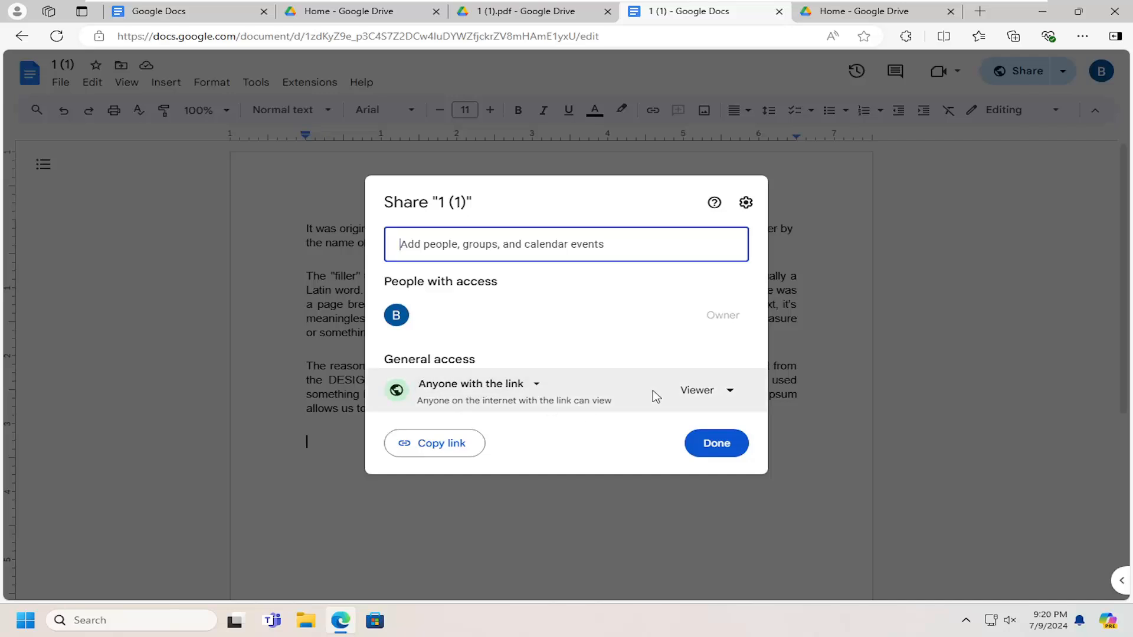
left_click(705, 390)
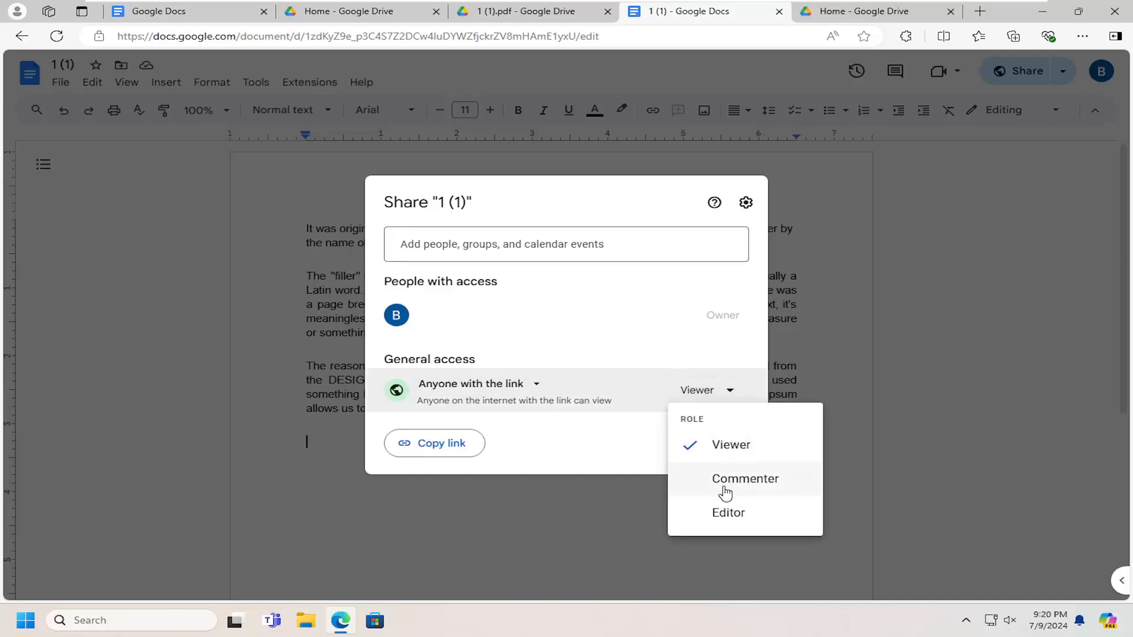
left_click(745, 479)
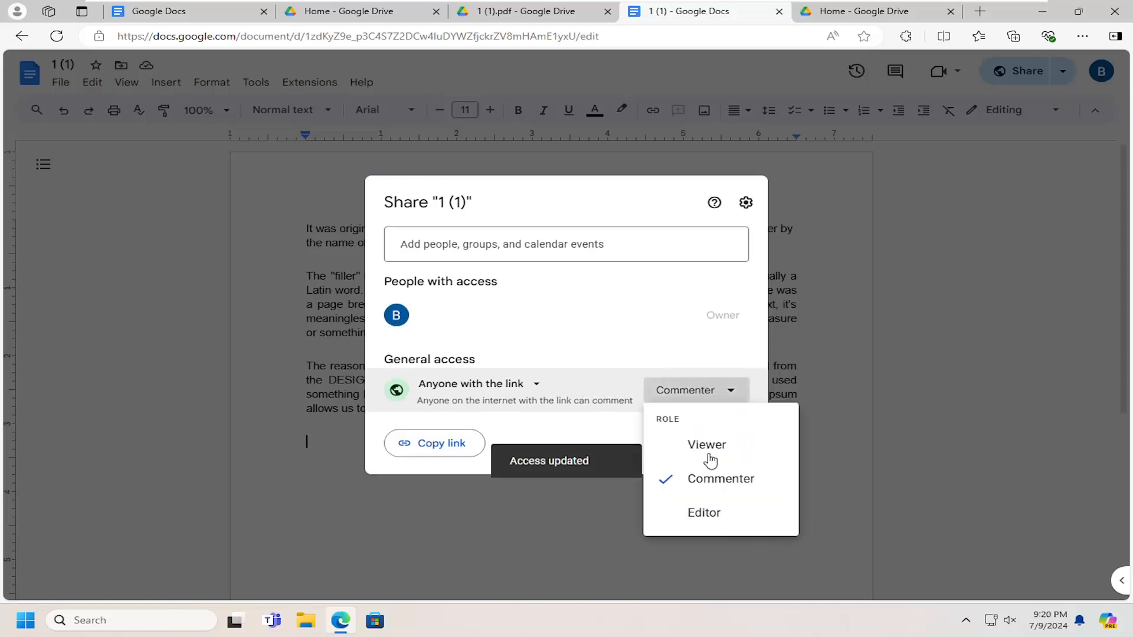
left_click(704, 512)
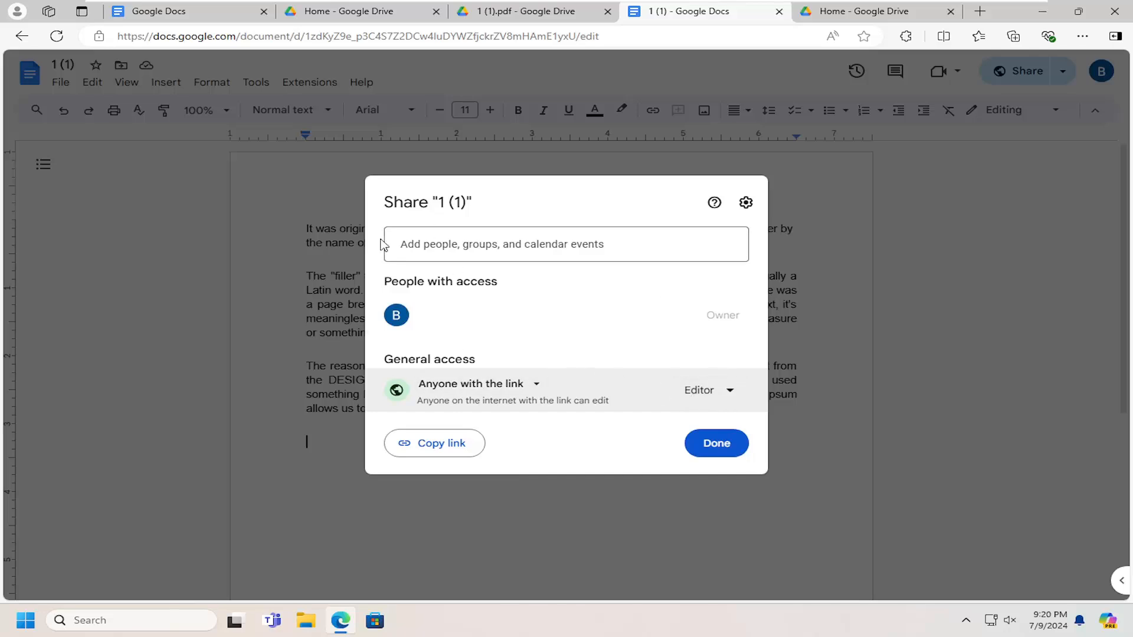
mouse_move(388, 348)
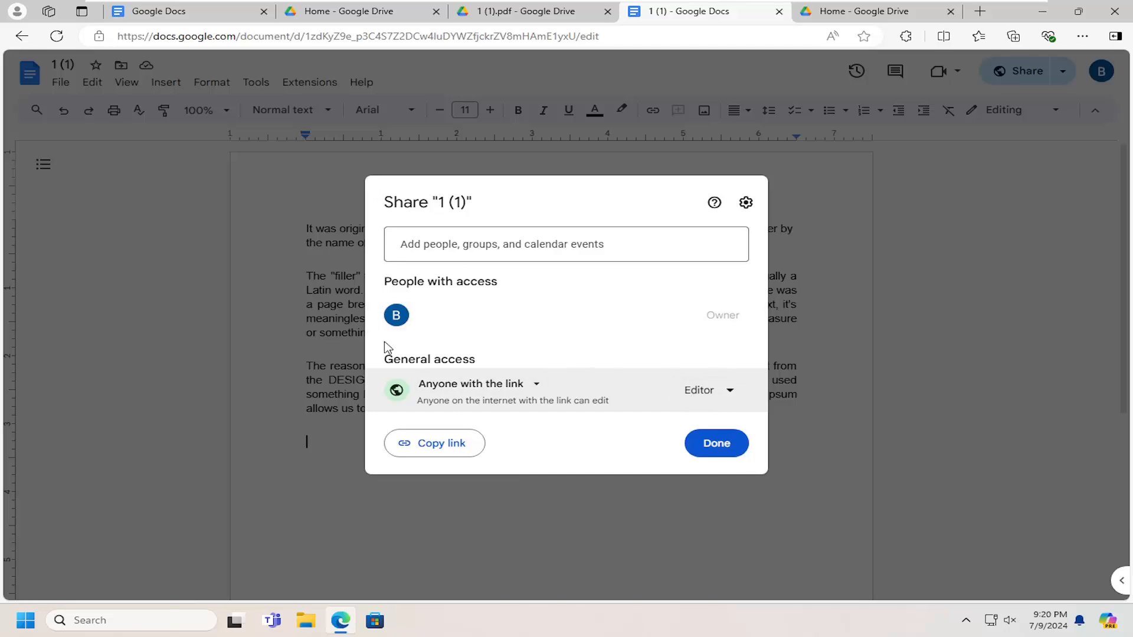
mouse_move(756, 405)
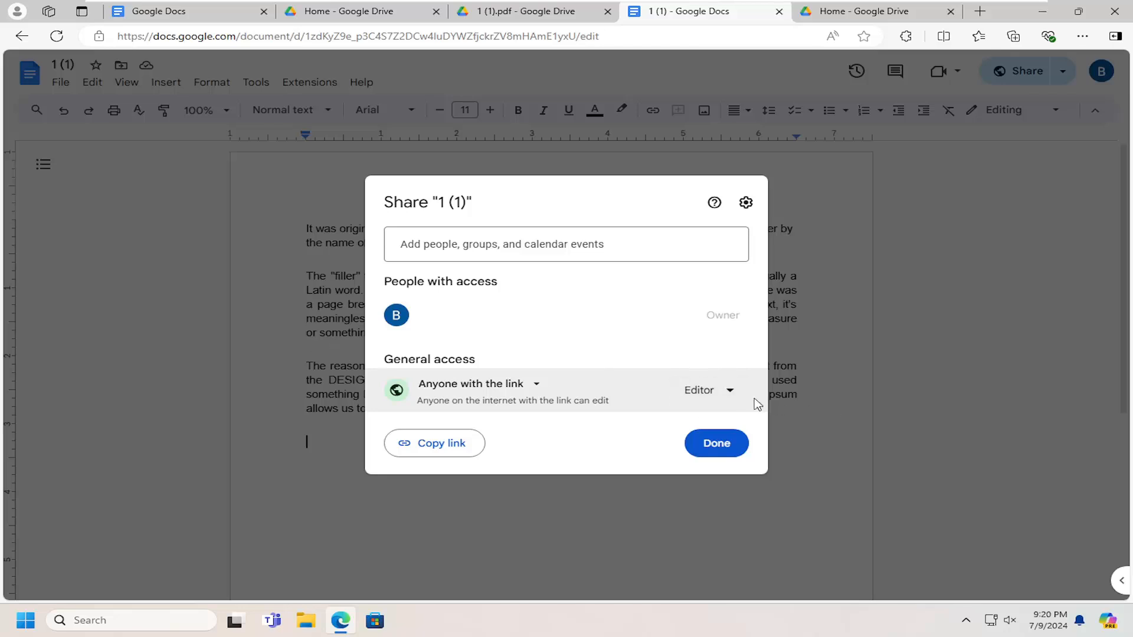
- Set anyone with the link back to Viewer
left_click(707, 390)
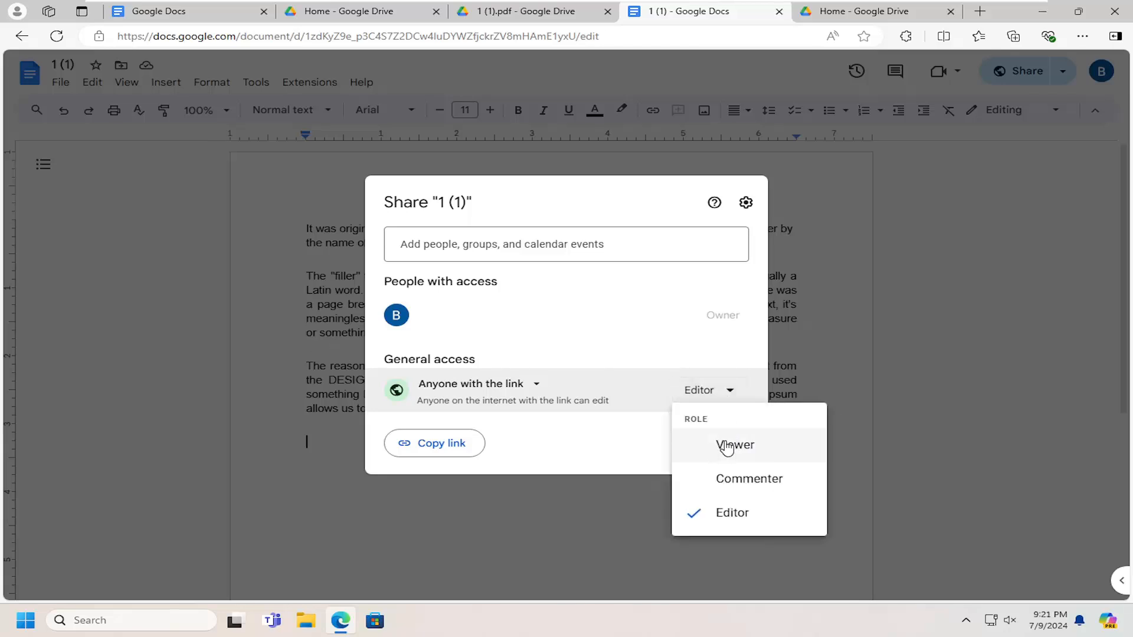
left_click(734, 444)
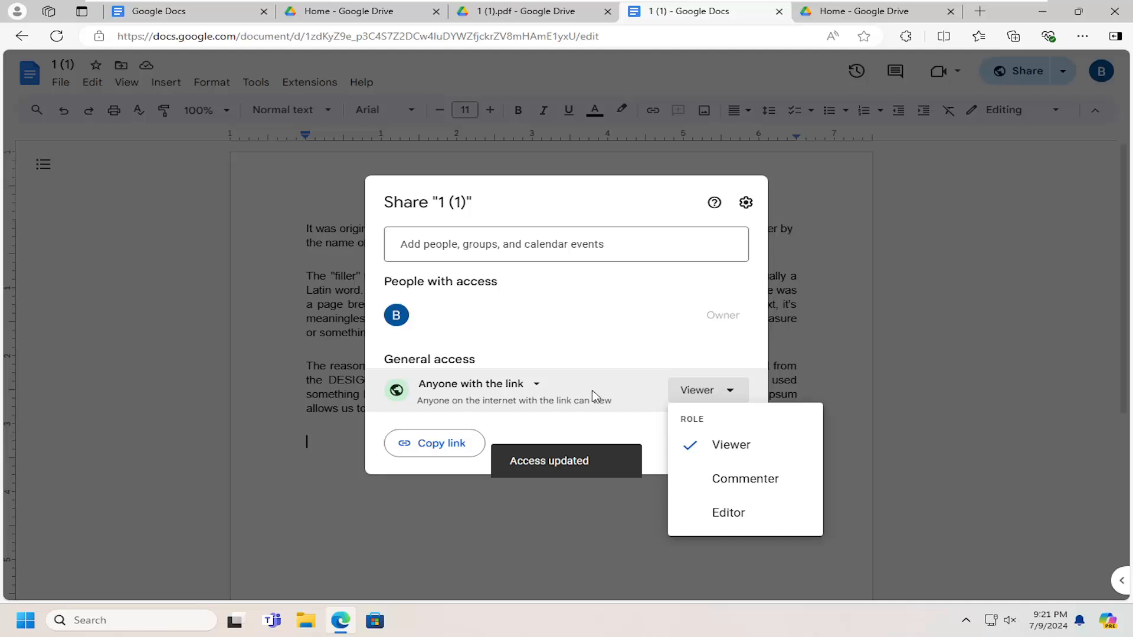
- Change general access from 'Anyone with the link' to Restricted
left_click(731, 444)
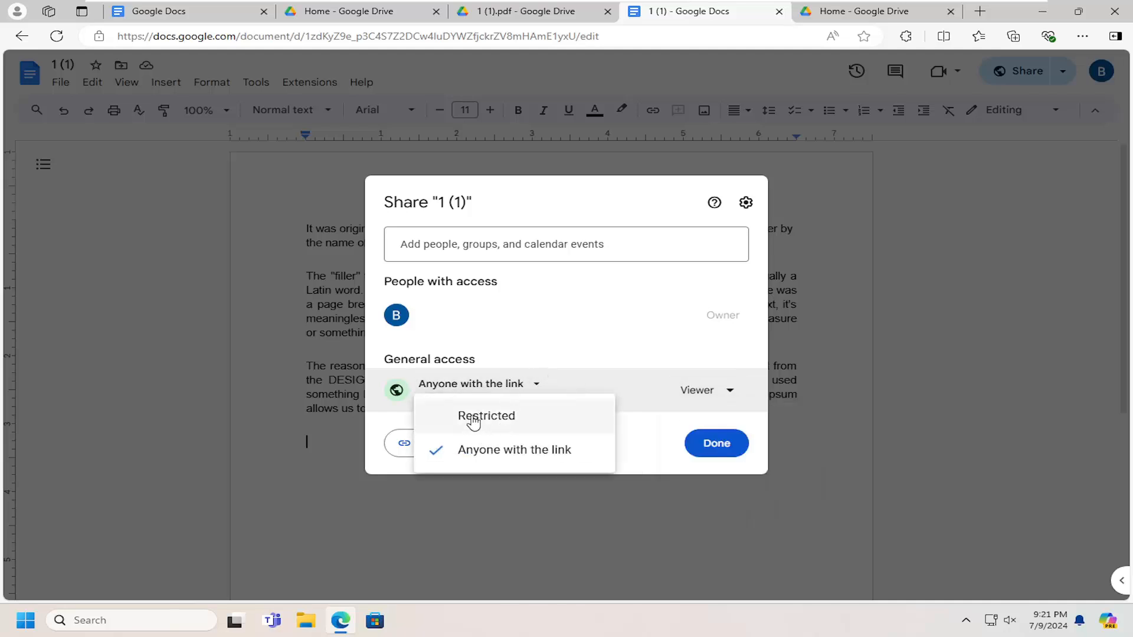
left_click(487, 415)
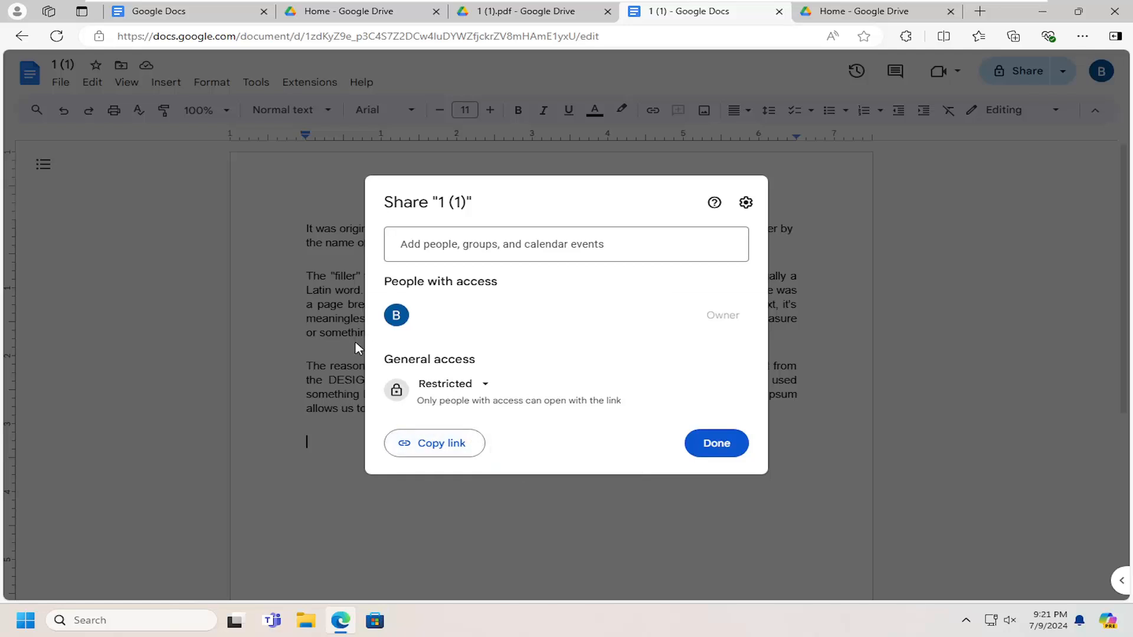
mouse_move(300, 325)
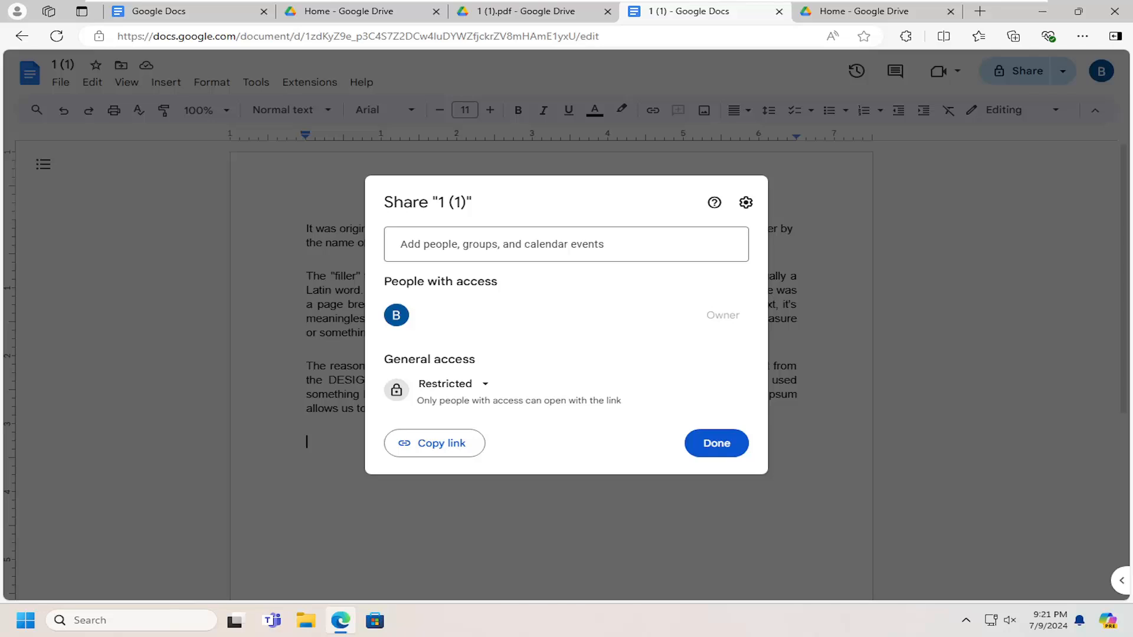
mouse_move(511, 368)
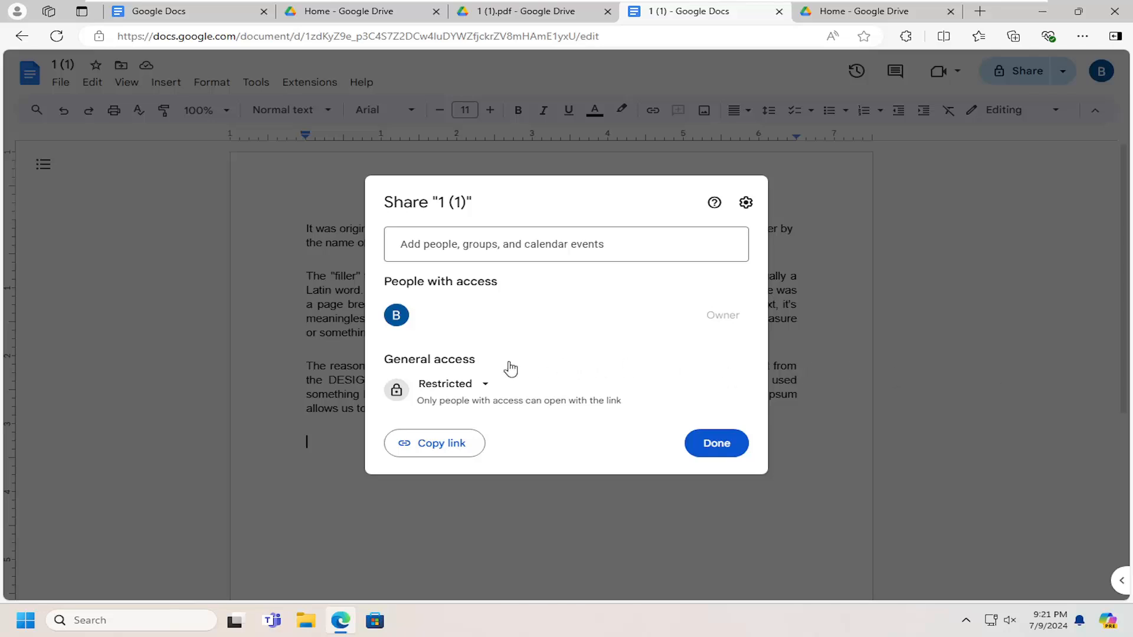
mouse_move(750, 328)
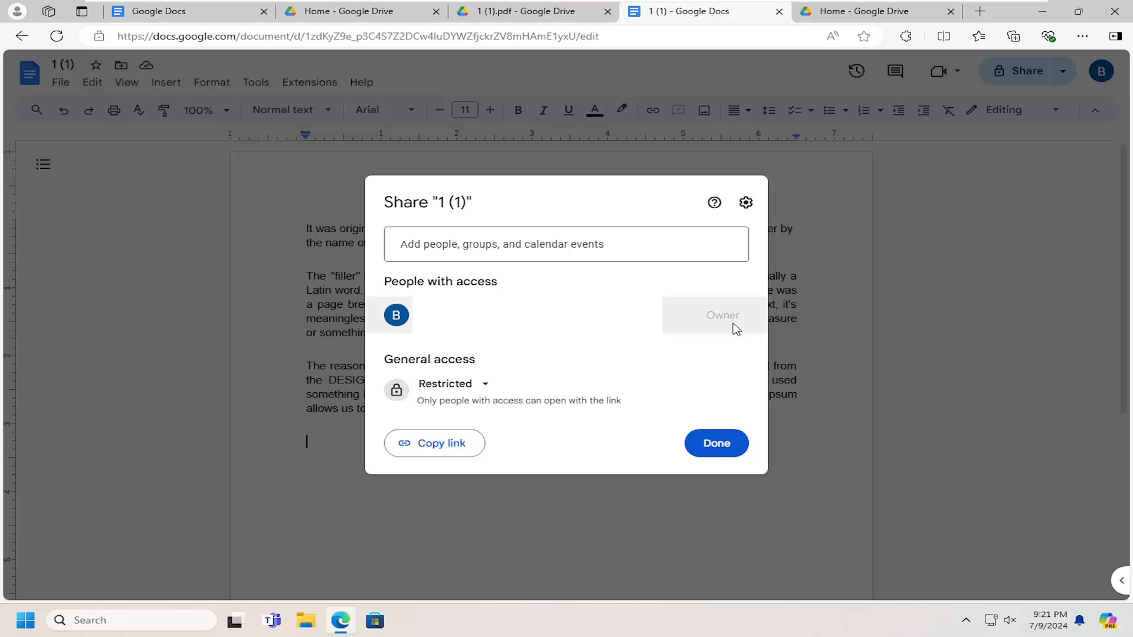
mouse_move(751, 355)
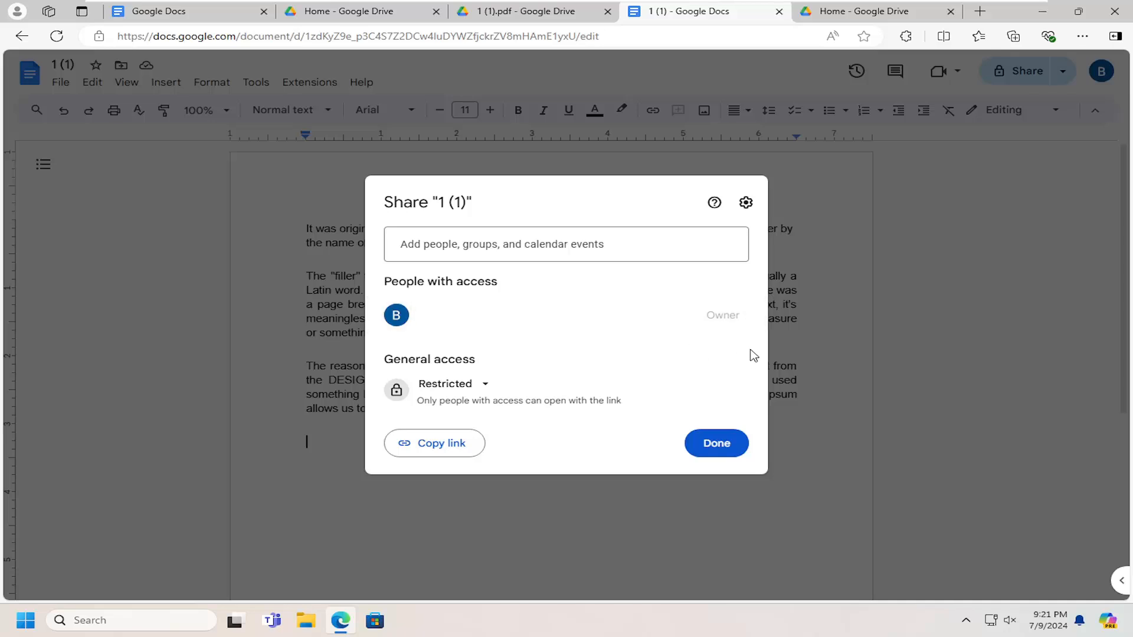
mouse_move(689, 417)
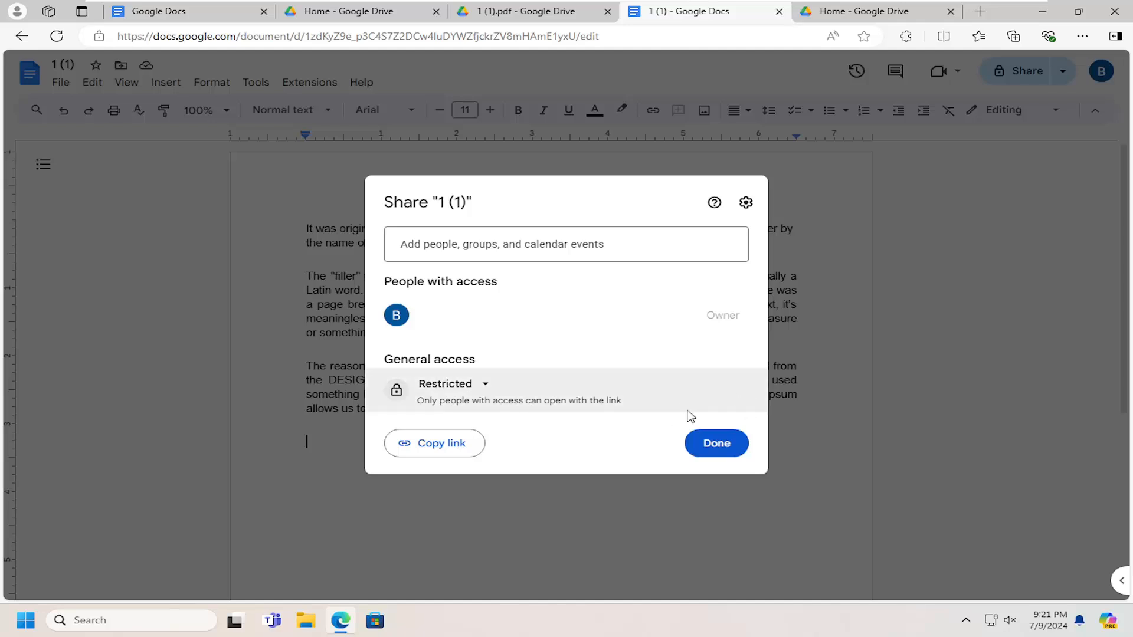
mouse_move(689, 417)
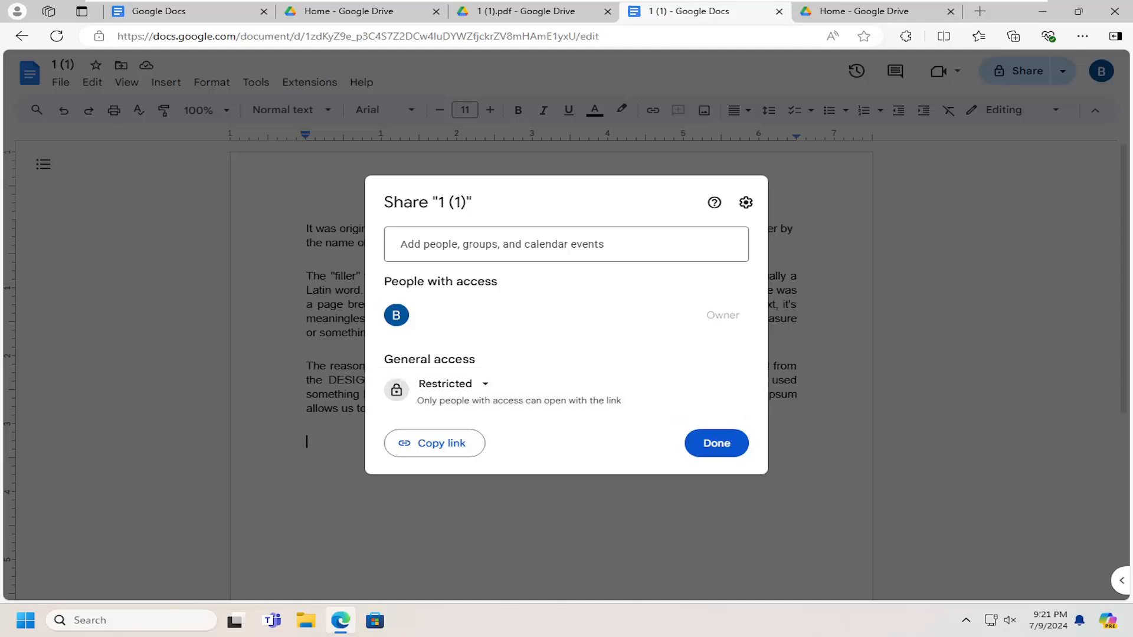